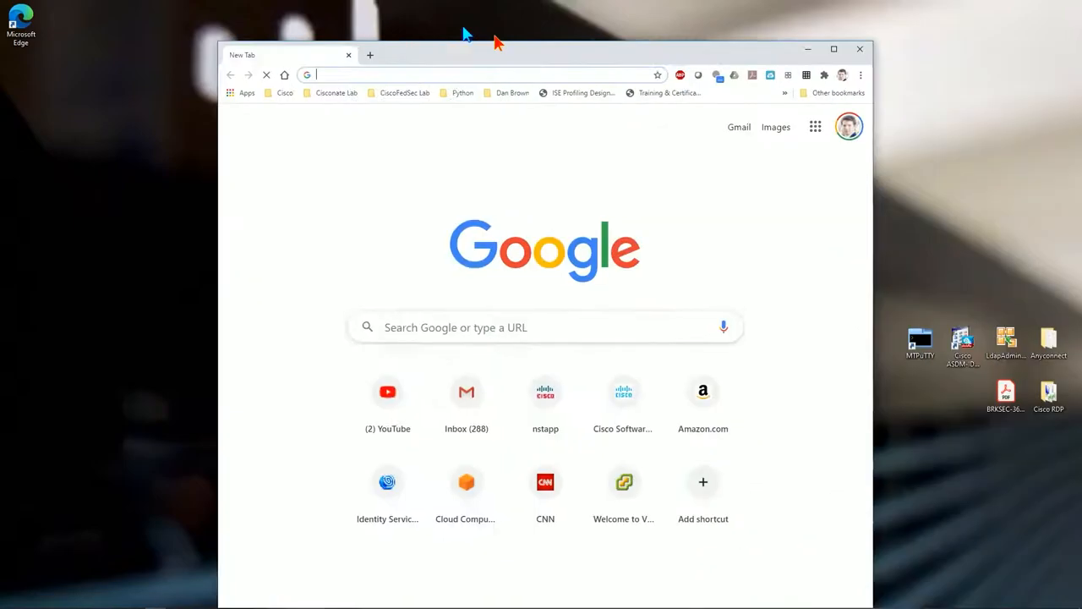
- Maximize Chrome and launch the FMC login and lab vCenter pages from the Cisconate Lab bookmarks
{"action": "left_click", "coordinate": [834, 50]}
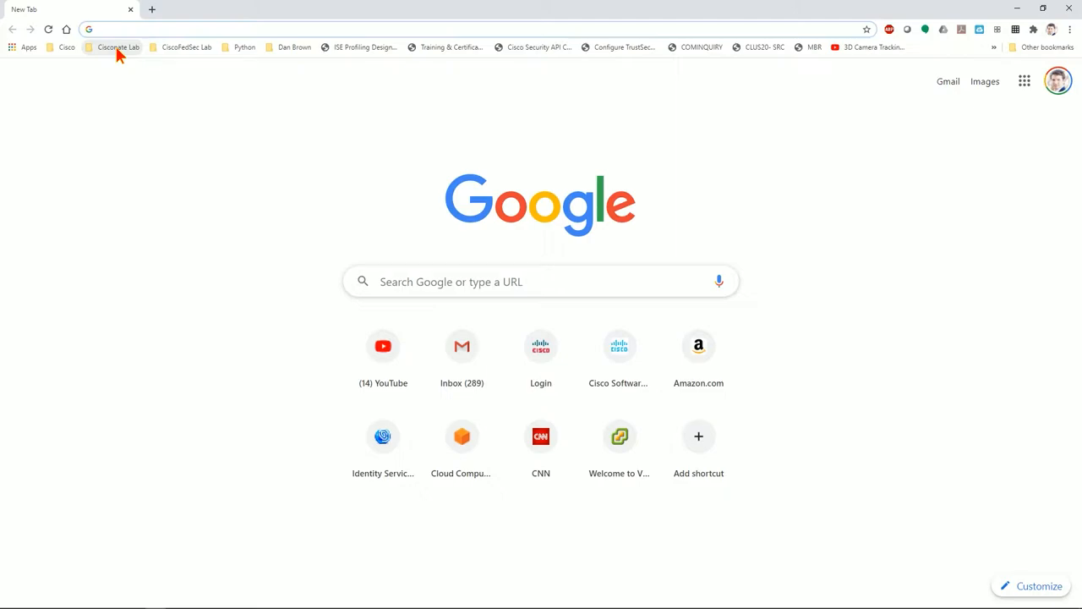
{"action": "left_click", "coordinate": [118, 47]}
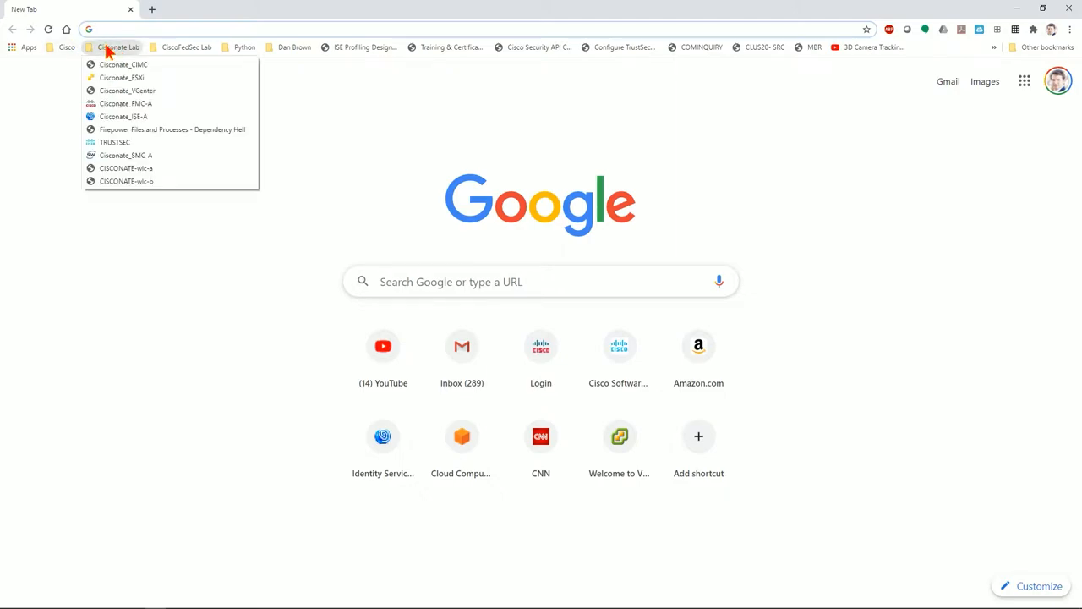
{"action": "left_click", "coordinate": [123, 64]}
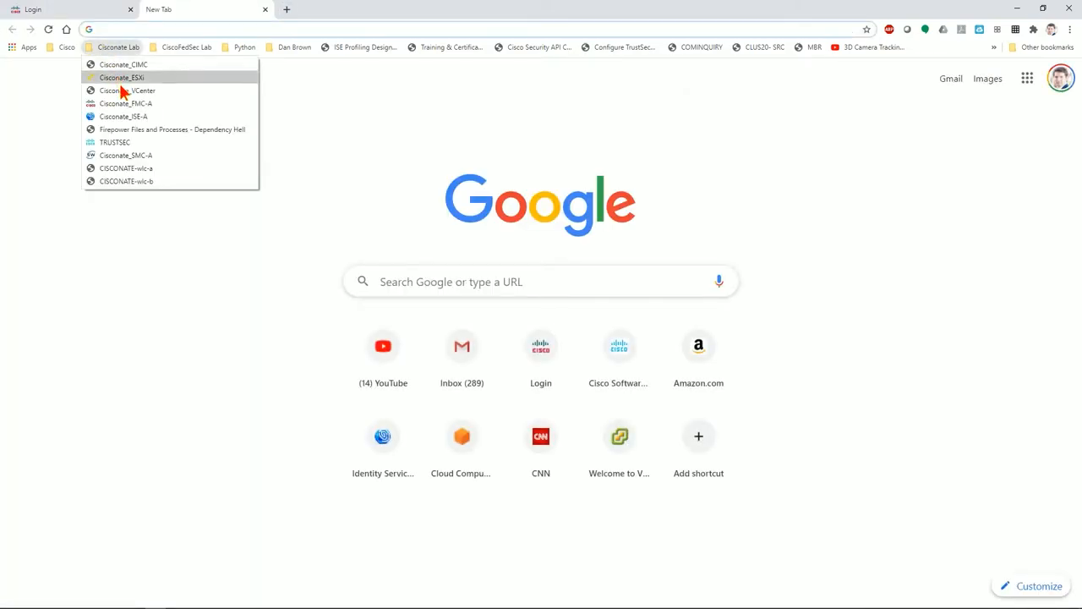
{"action": "mouse_move", "coordinate": [127, 91]}
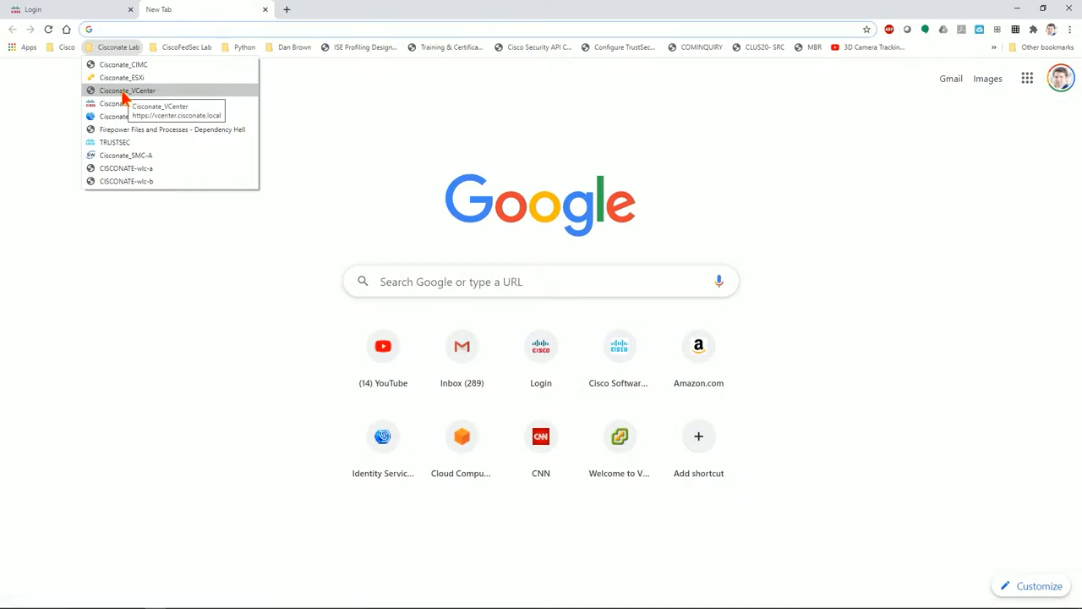
{"action": "left_click", "coordinate": [127, 92]}
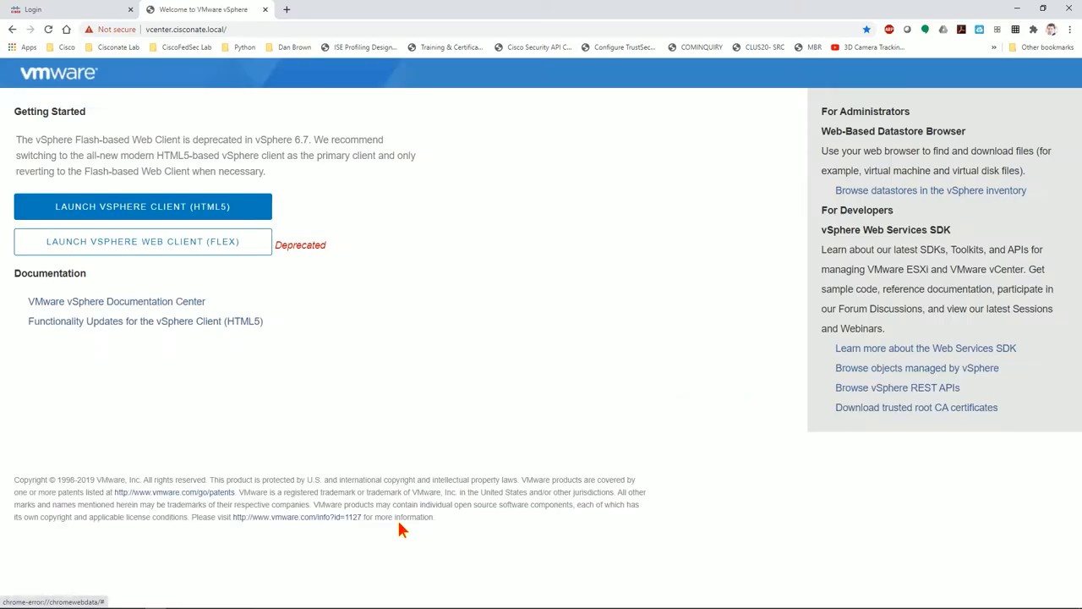
{"action": "left_click", "coordinate": [142, 207]}
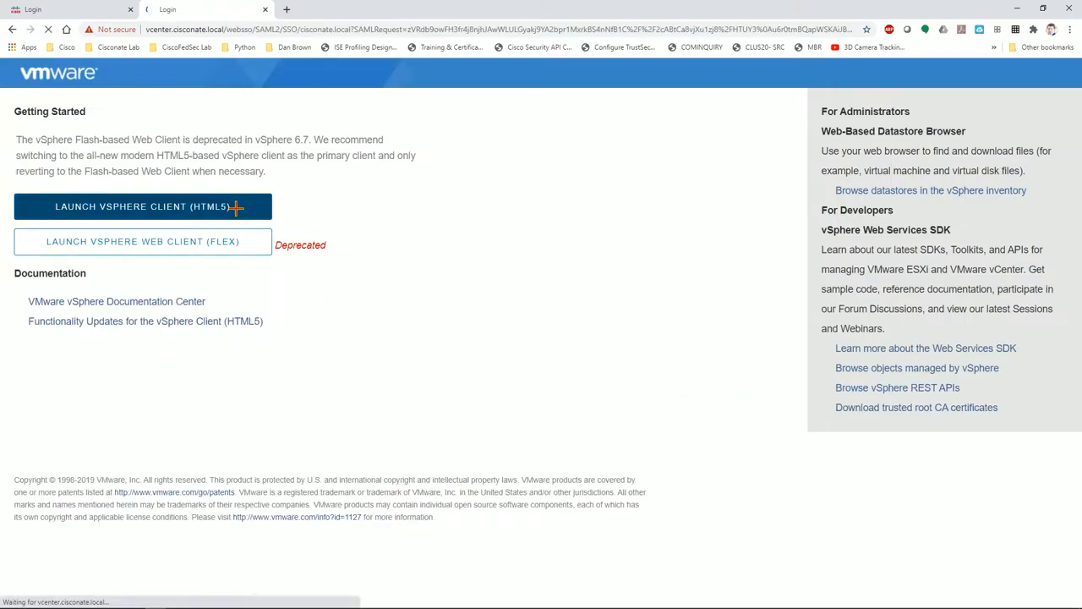
{"action": "left_click", "coordinate": [142, 206]}
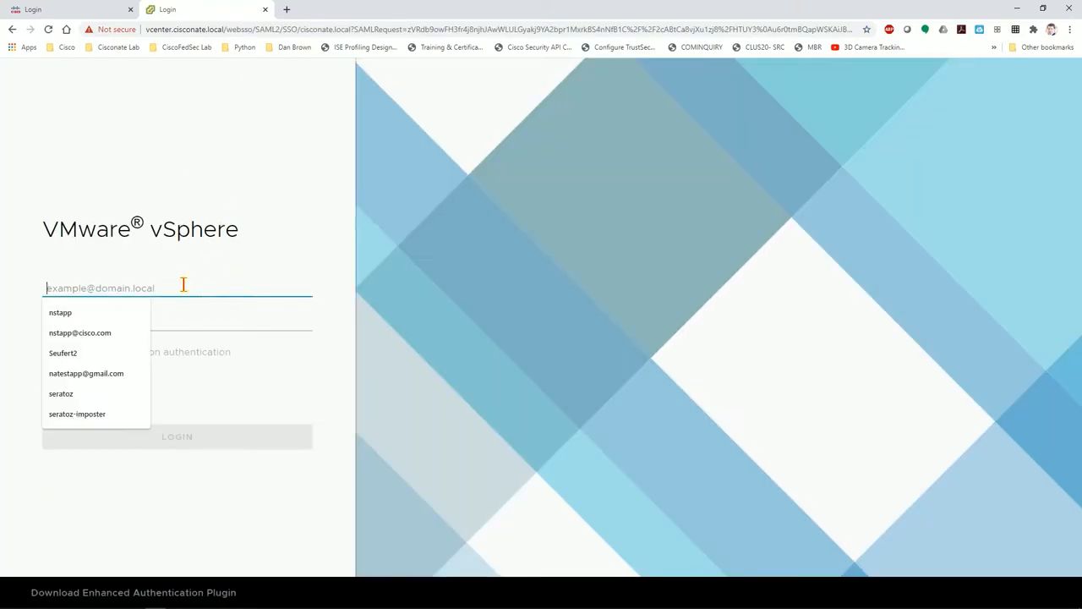
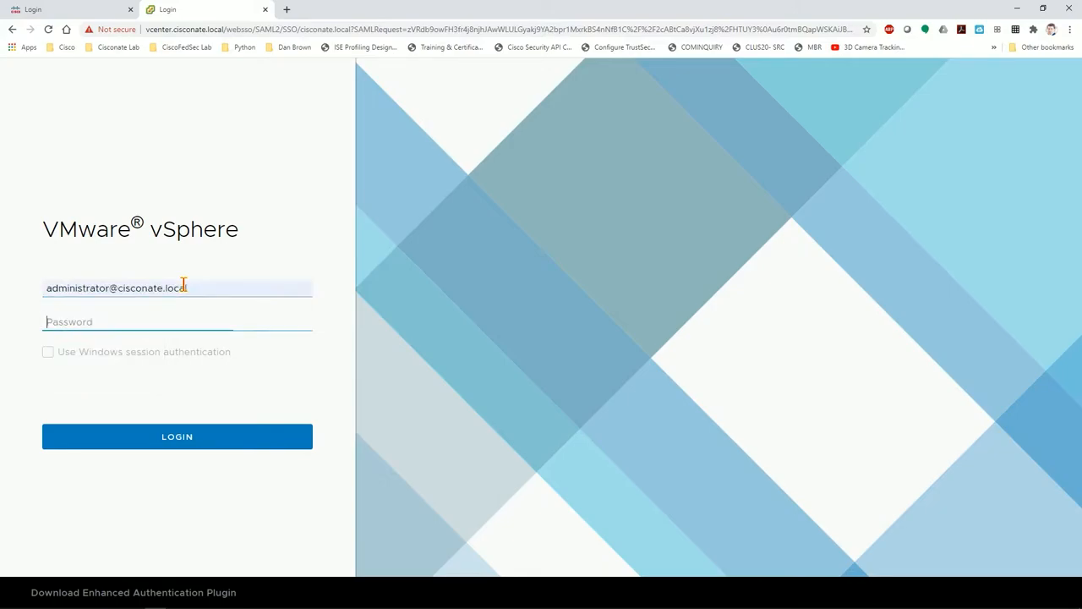
{"action": "type", "text": "password"}
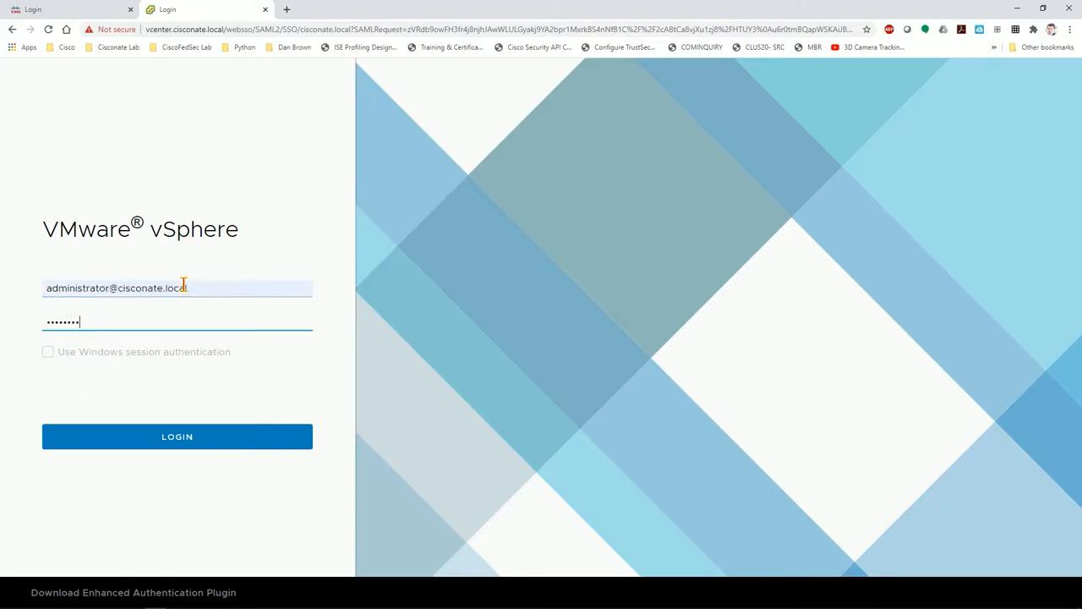
{"action": "left_click", "coordinate": [176, 436]}
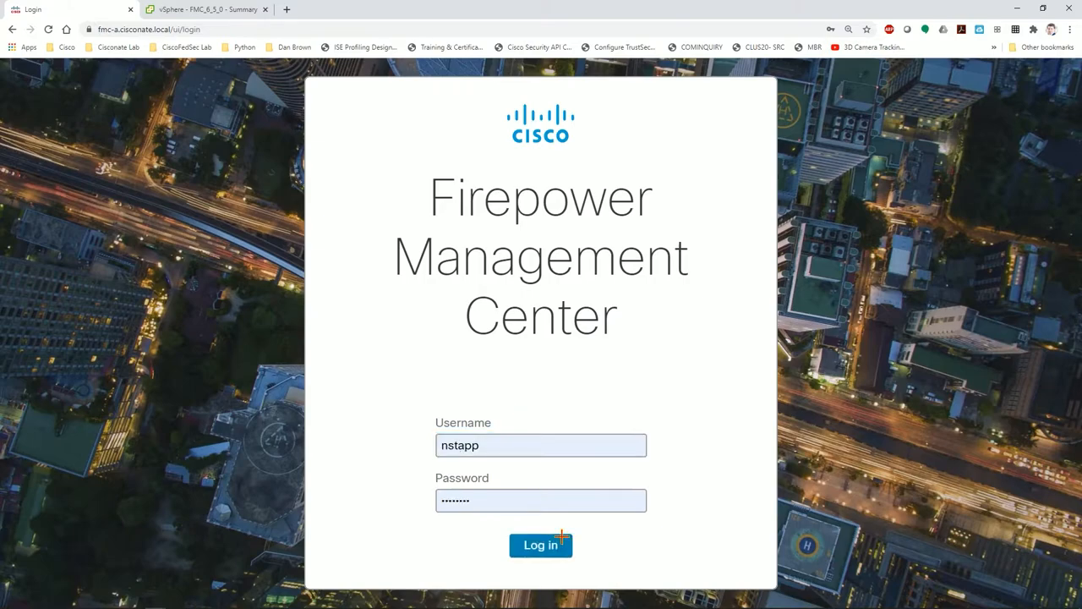
- Submit the nstapp FMC sign-in and return to the vSphere FMC_6_5_0 summary
{"action": "left_click", "coordinate": [541, 545]}
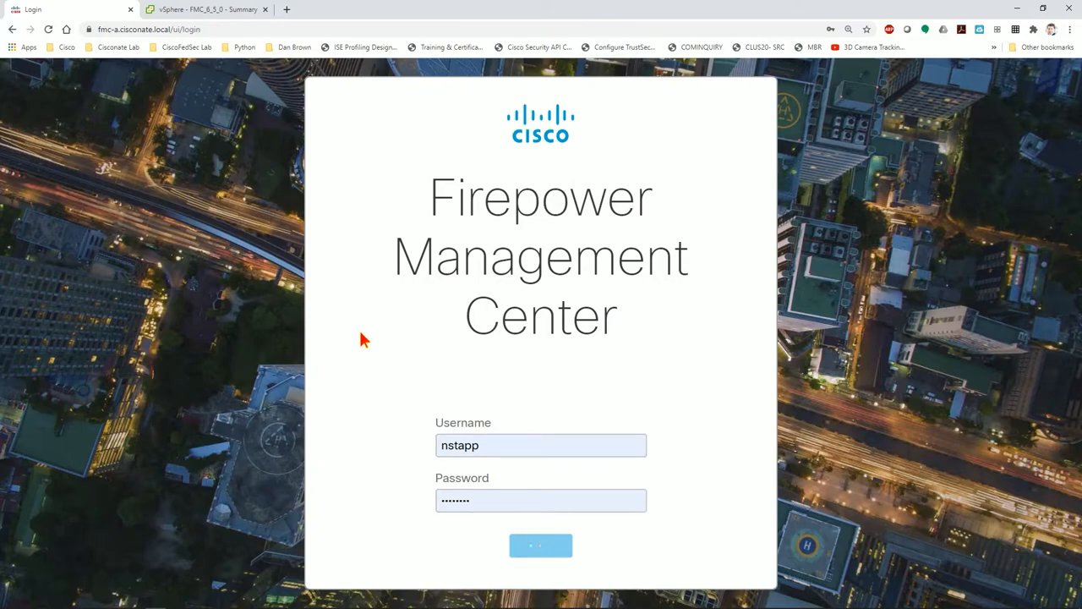
{"action": "left_click", "coordinate": [206, 10]}
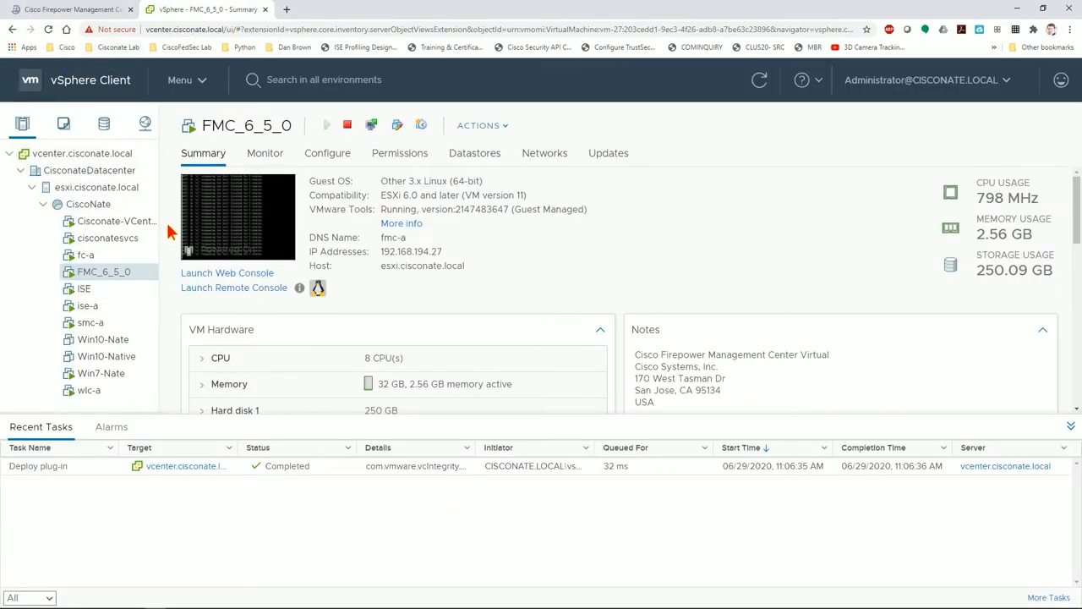
{"action": "mouse_move", "coordinate": [243, 222]}
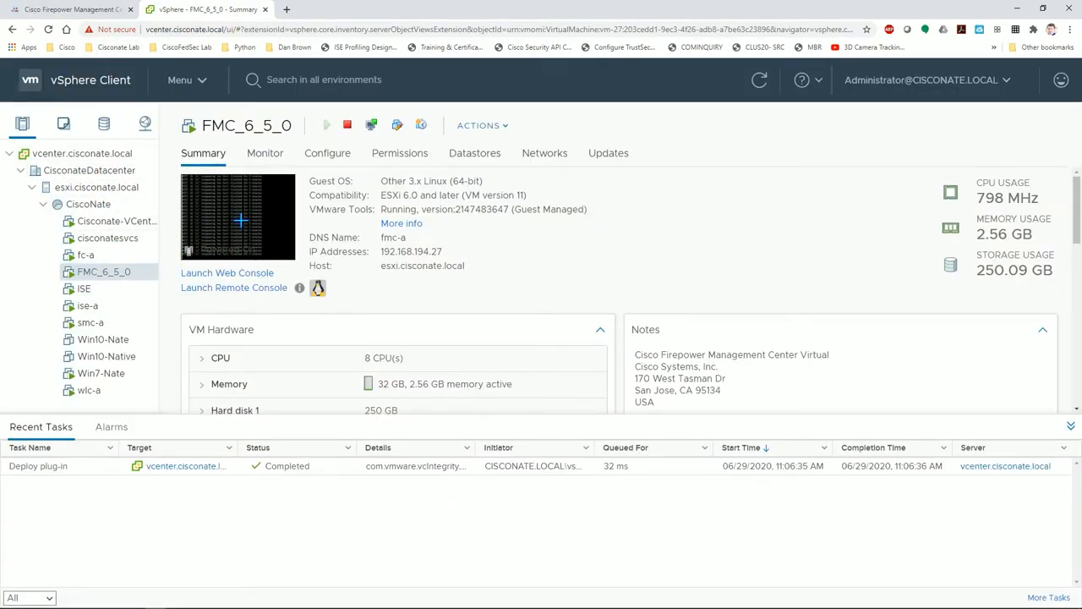
- Launch the FMC_6_5_0 web console, then switch back to the FMC dashboard
{"action": "left_click", "coordinate": [226, 273]}
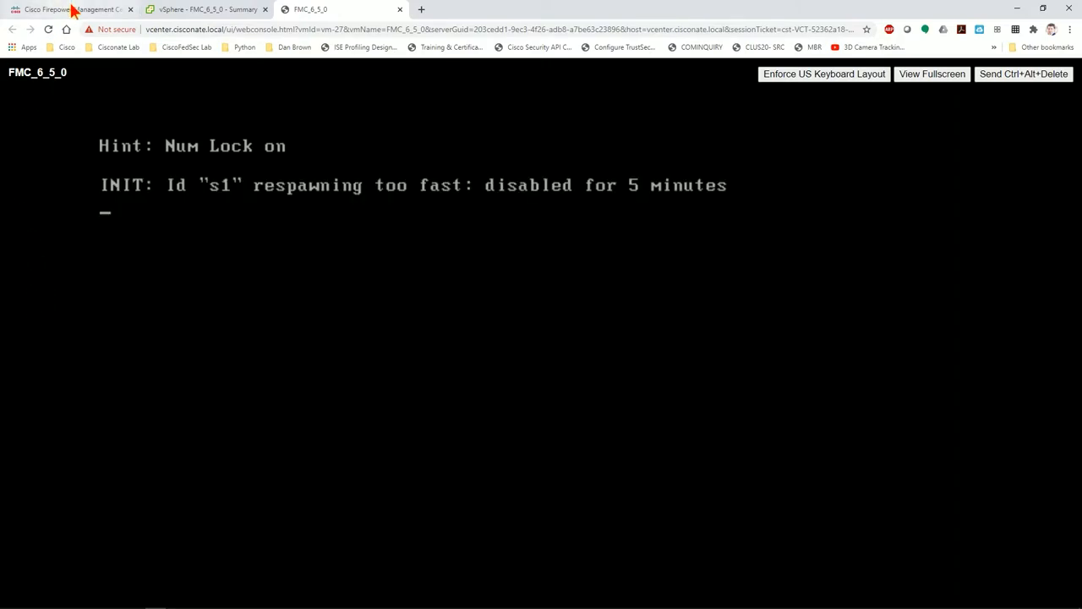
{"action": "left_click", "coordinate": [68, 10]}
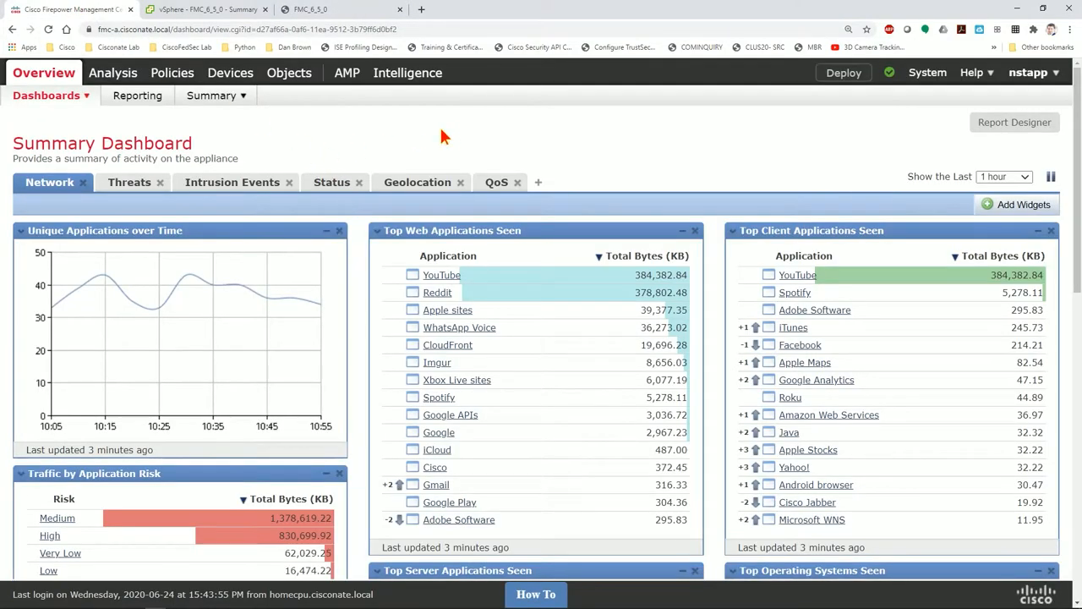
{"action": "mouse_move", "coordinate": [840, 132]}
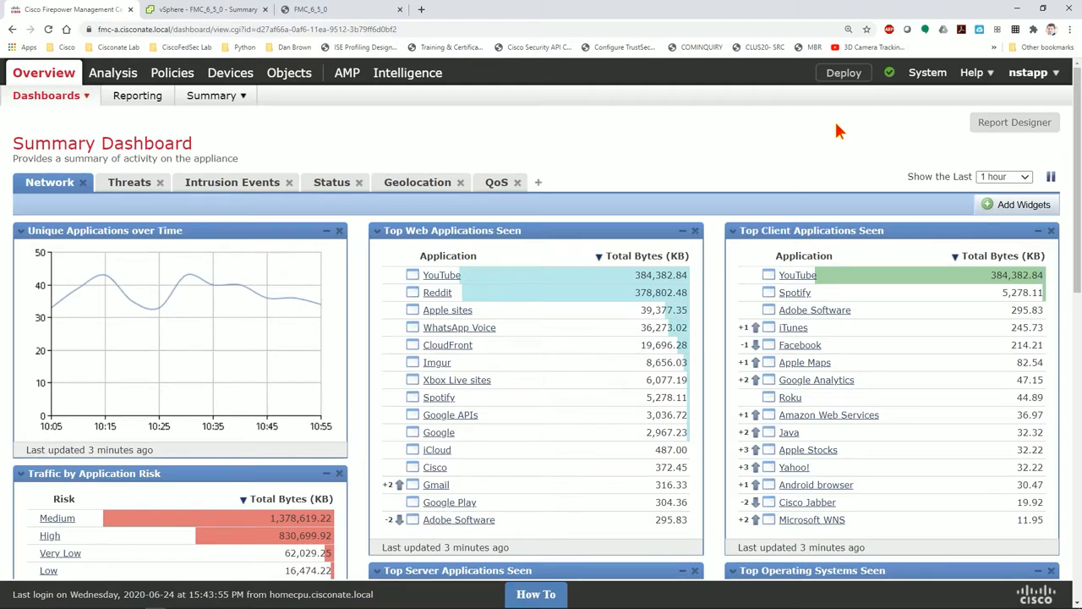
- Navigate FMC to System > Configuration > Process, then return to the vSphere VM summary
{"action": "left_click", "coordinate": [927, 71]}
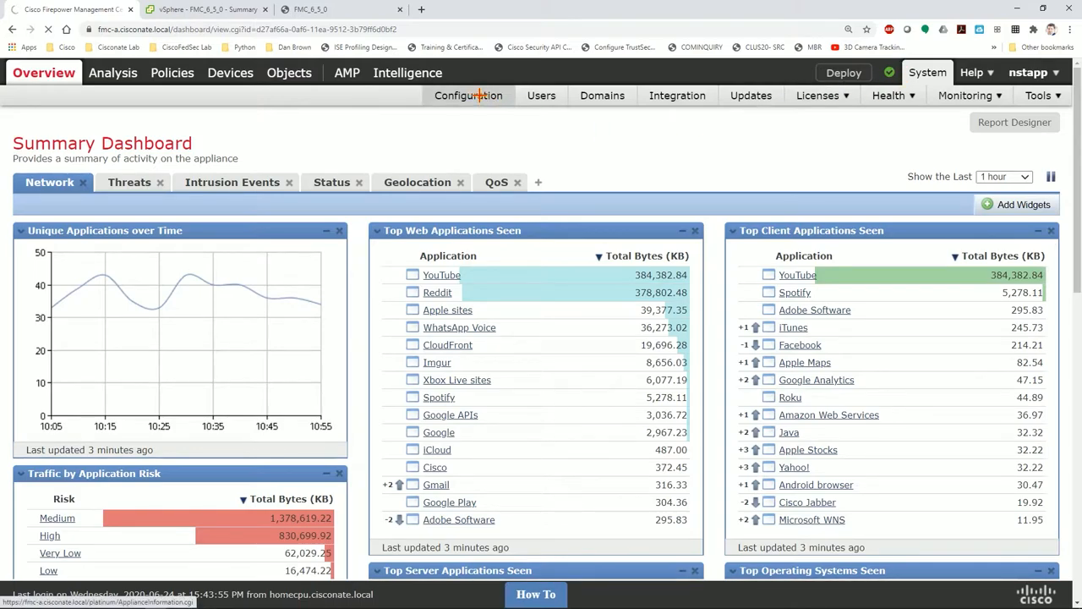
{"action": "left_click", "coordinate": [44, 71]}
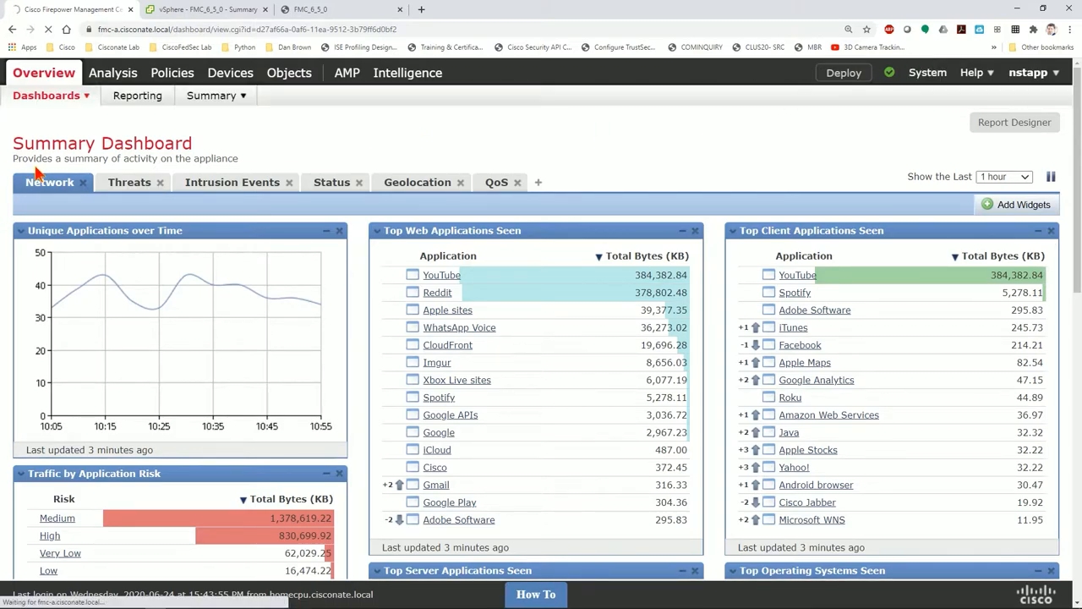
{"action": "left_click", "coordinate": [925, 71]}
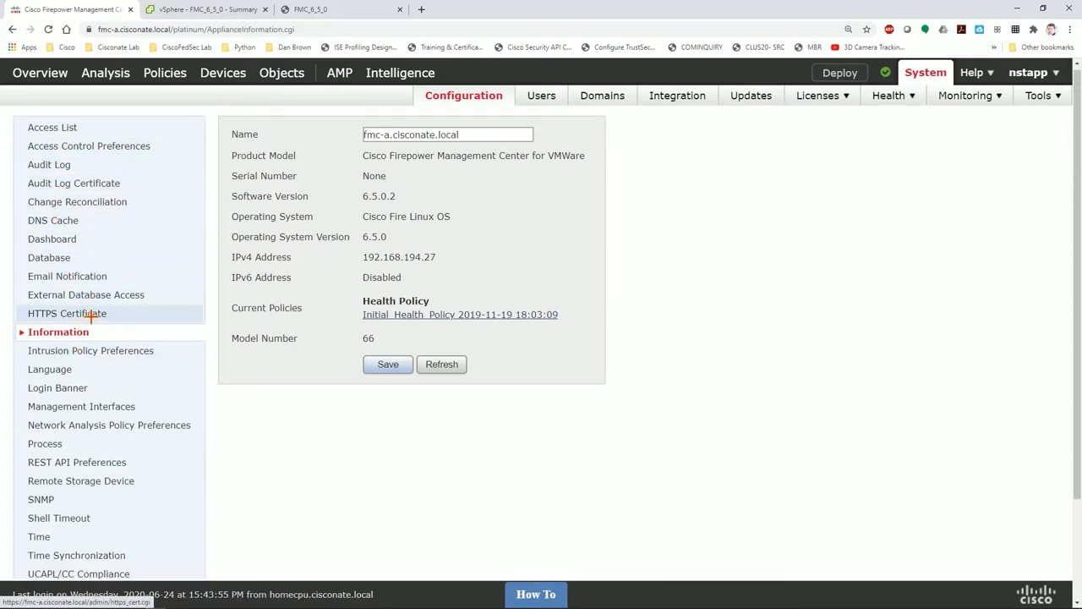
{"action": "scroll", "scroll_direction": "down", "scroll_amount": 3}
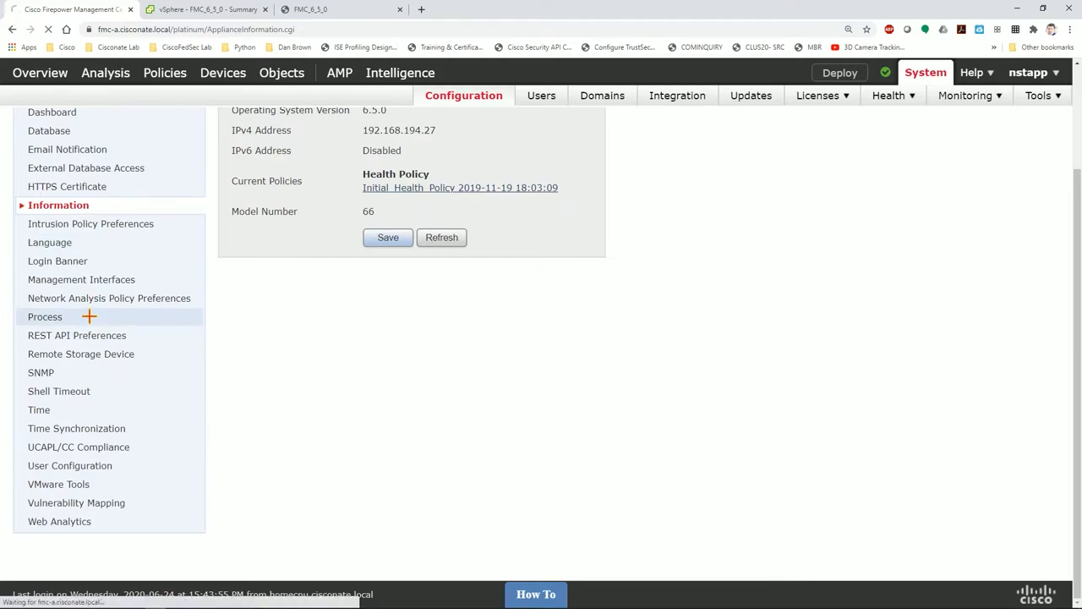
{"action": "mouse_move", "coordinate": [234, 311]}
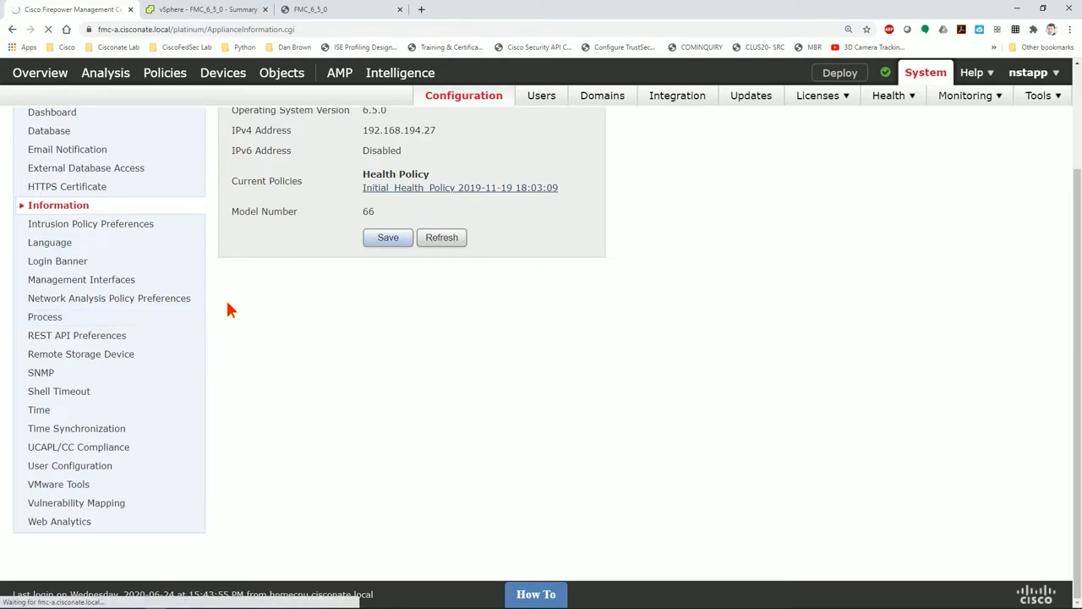
{"action": "mouse_move", "coordinate": [372, 169]}
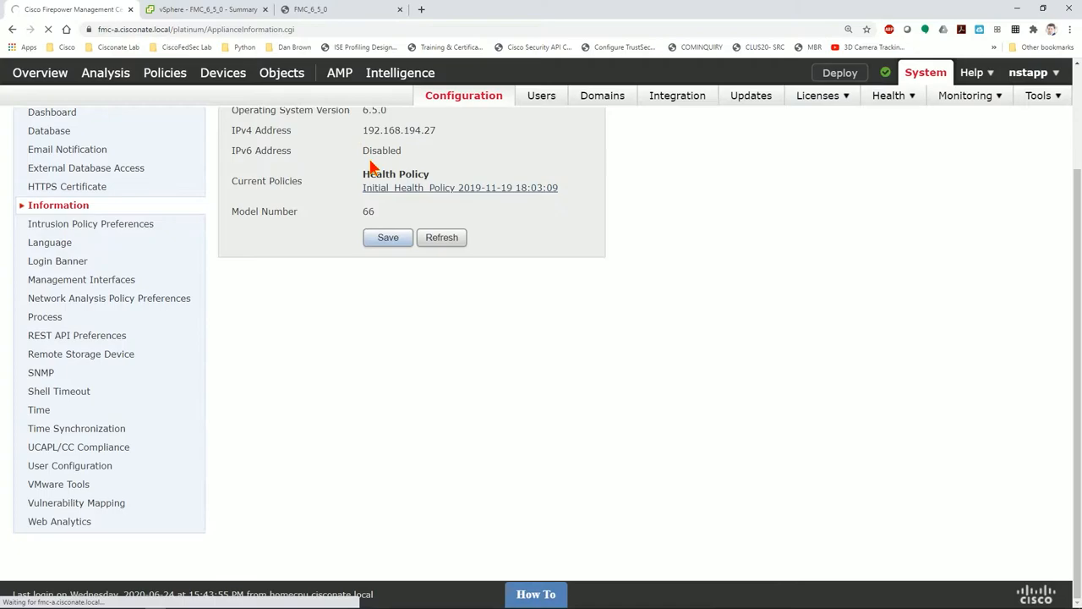
{"action": "left_click", "coordinate": [44, 316]}
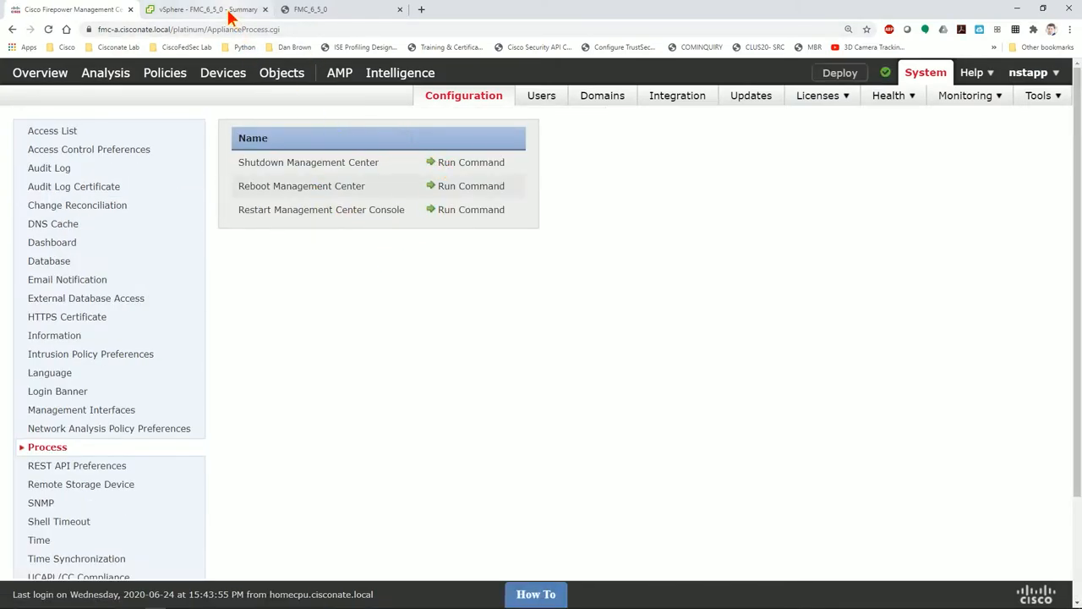
{"action": "left_click", "coordinate": [206, 10]}
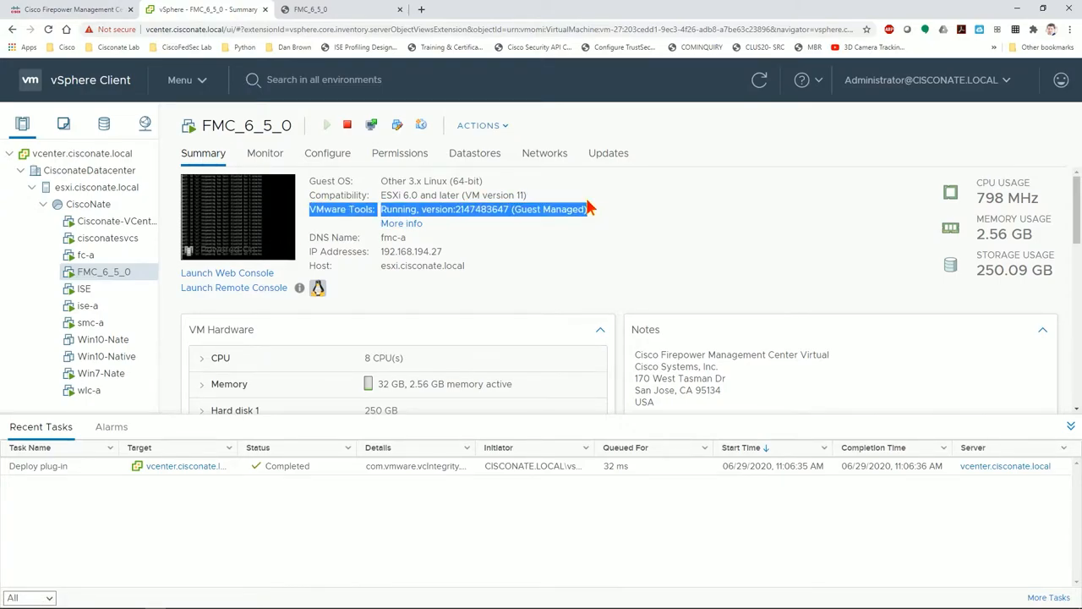
{"action": "mouse_move", "coordinate": [347, 125]}
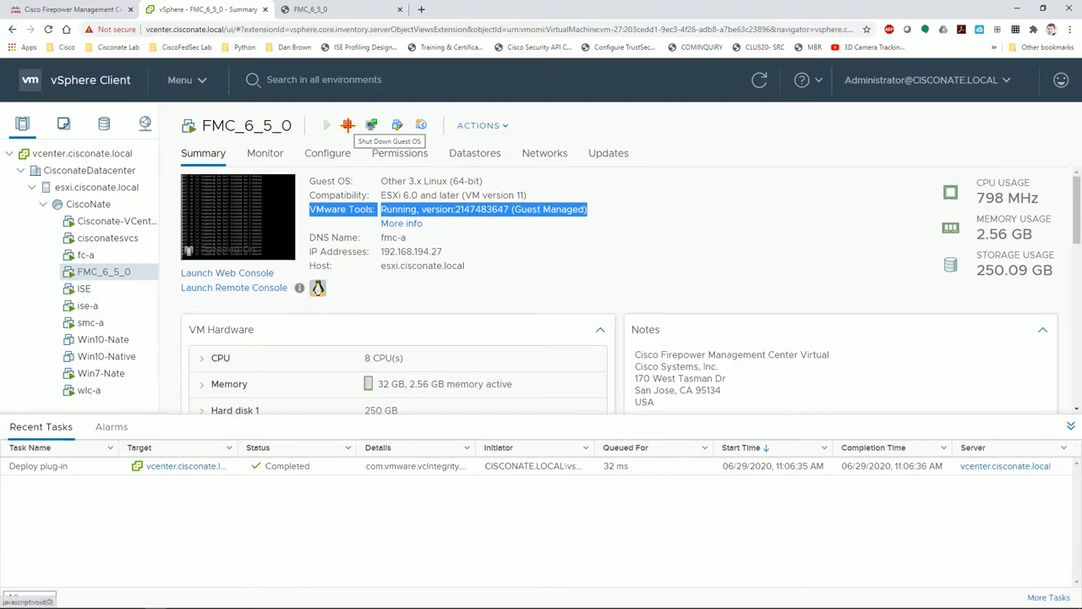
- Shut down the FMC_6_5_0 guest OS and confirm the shutdown
{"action": "left_click", "coordinate": [347, 126]}
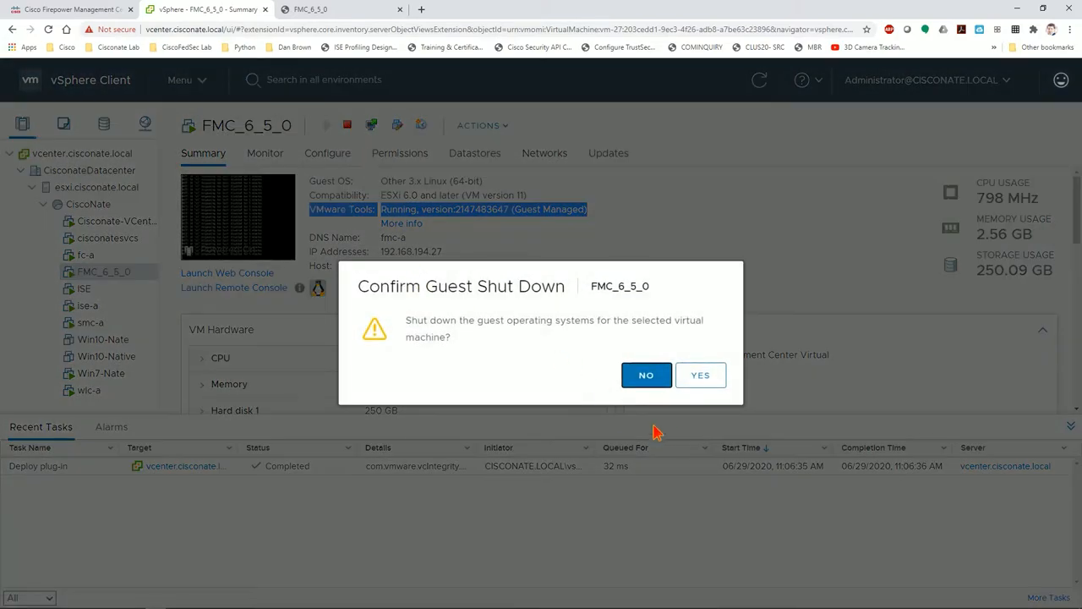
{"action": "left_click", "coordinate": [700, 376]}
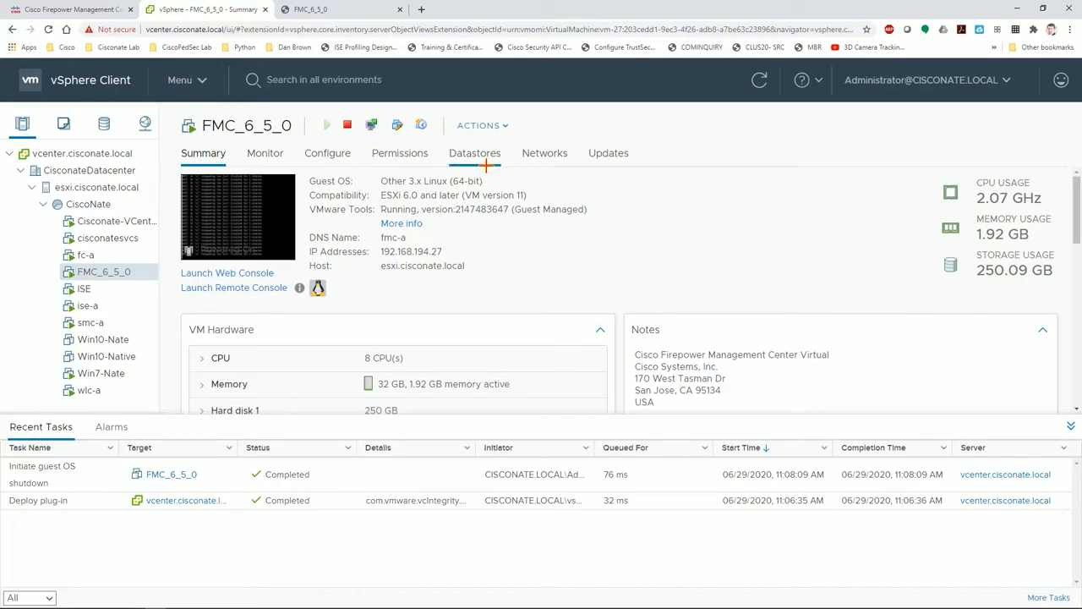
{"action": "mouse_move", "coordinate": [452, 48]}
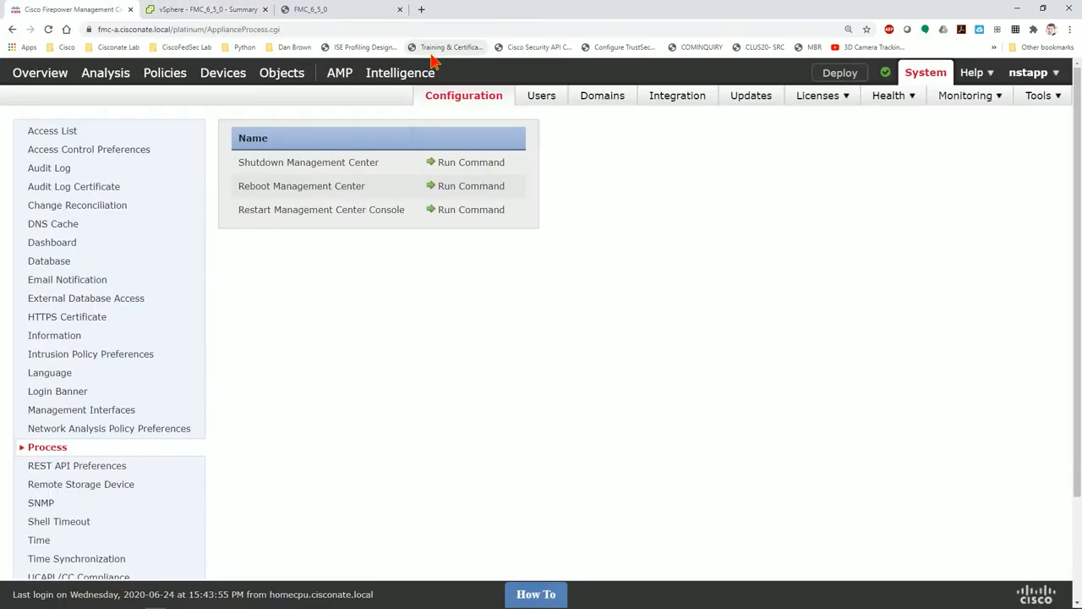
- Return to the vSphere summary and bring up the FMC_6_5_0 web console at the LILO boot menu
{"action": "left_click", "coordinate": [206, 10]}
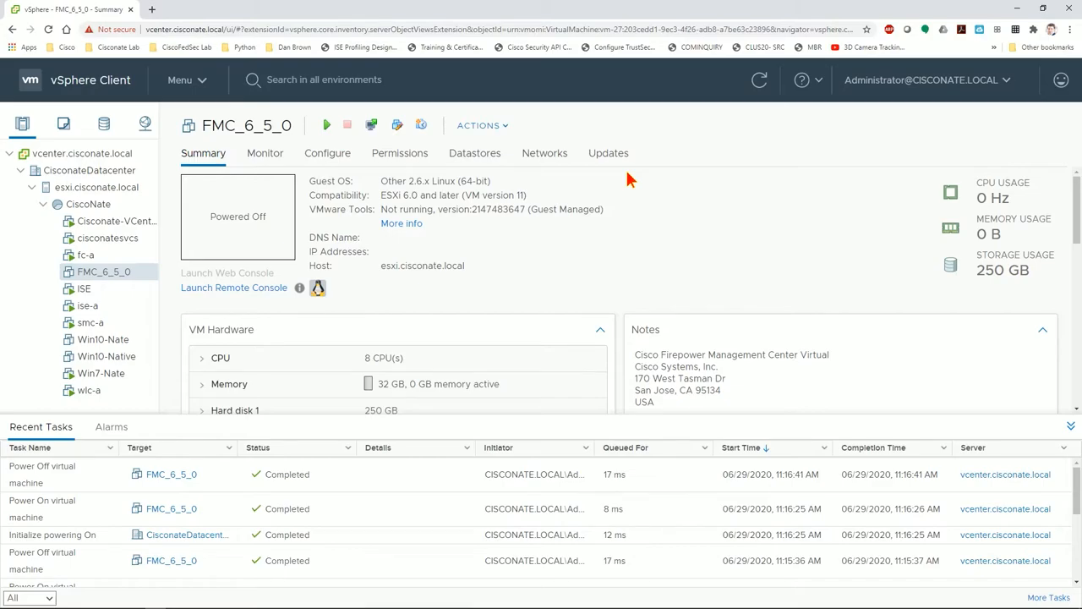
{"action": "mouse_move", "coordinate": [629, 287]}
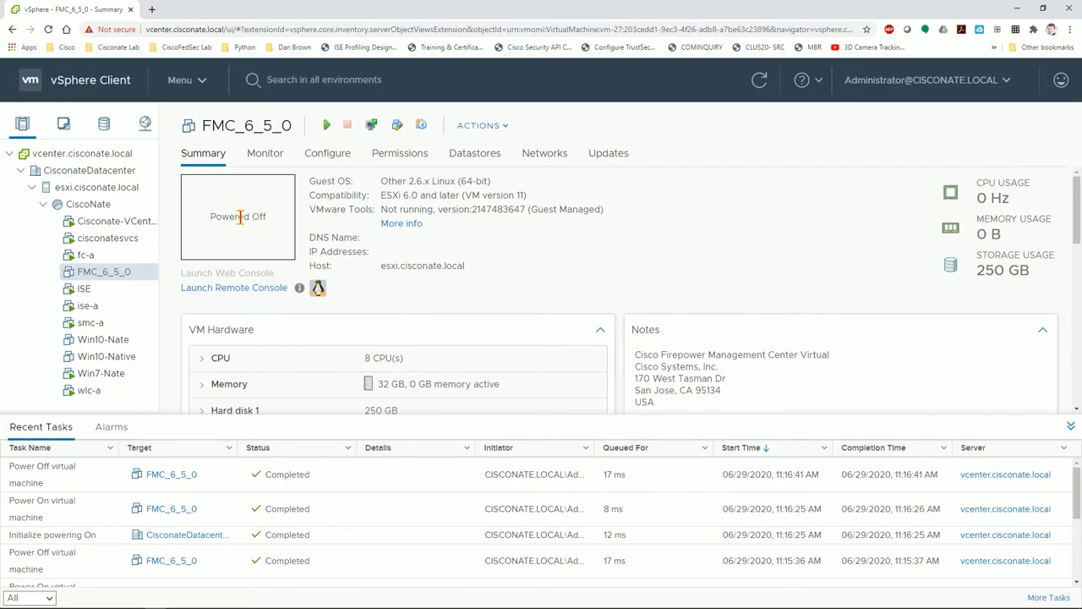
{"action": "mouse_move", "coordinate": [274, 257]}
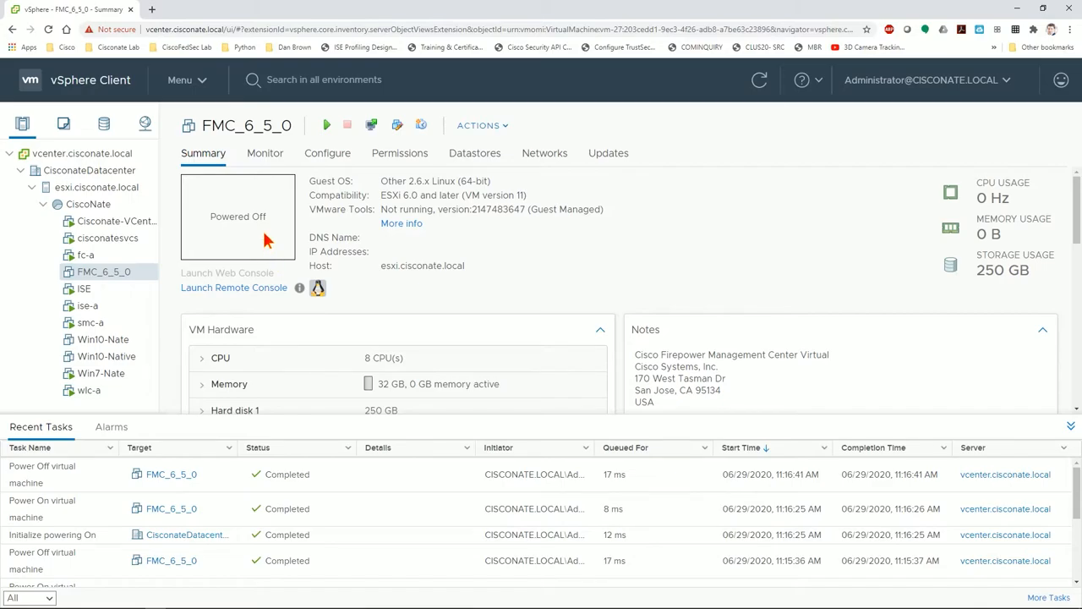
{"action": "mouse_move", "coordinate": [264, 240]}
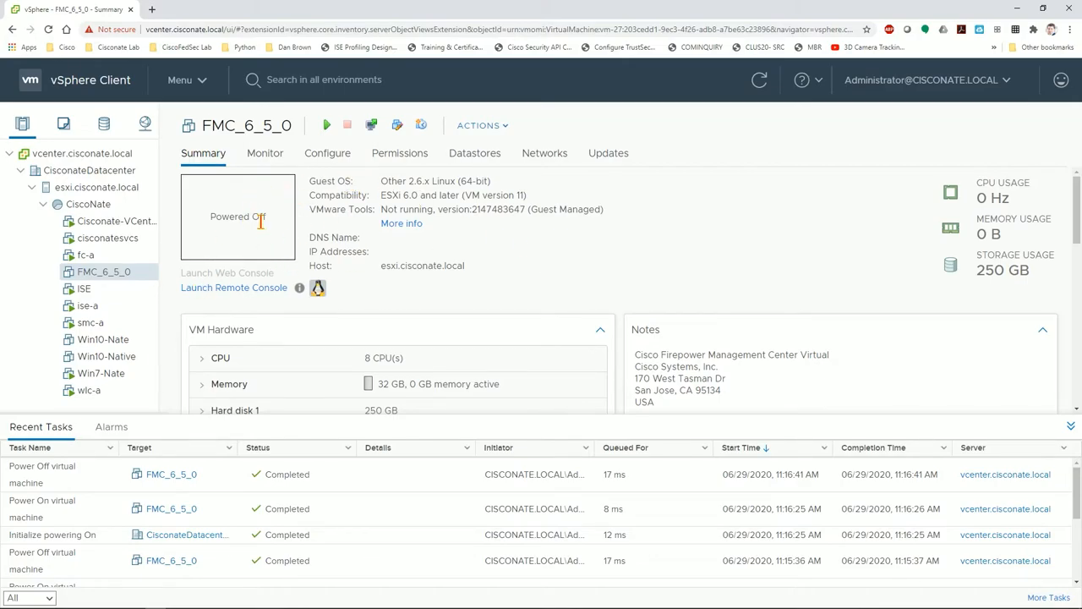
{"action": "mouse_move", "coordinate": [326, 125]}
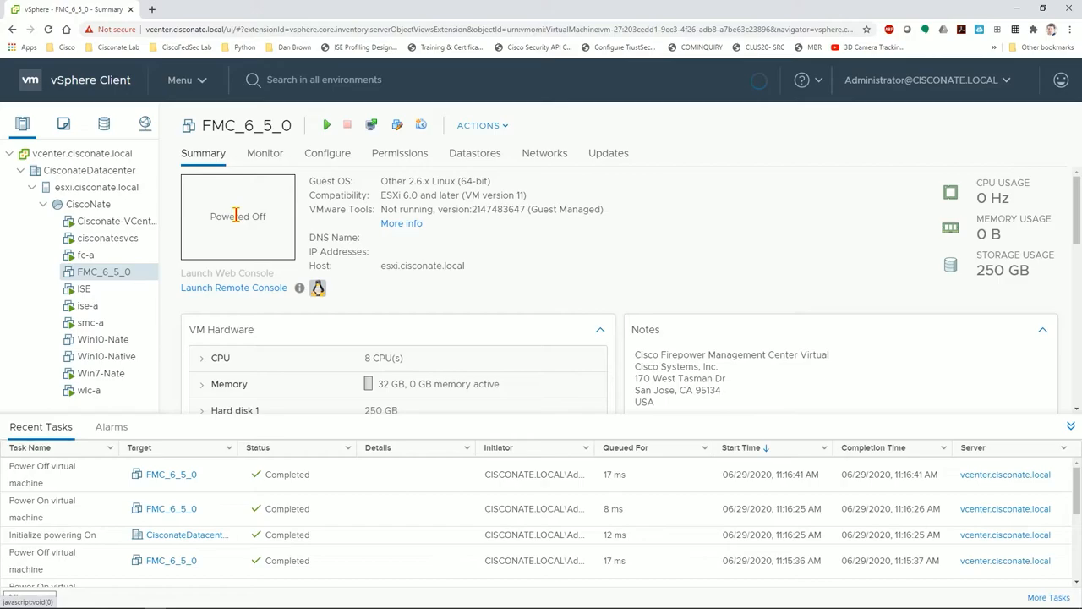
{"action": "left_click", "coordinate": [327, 125]}
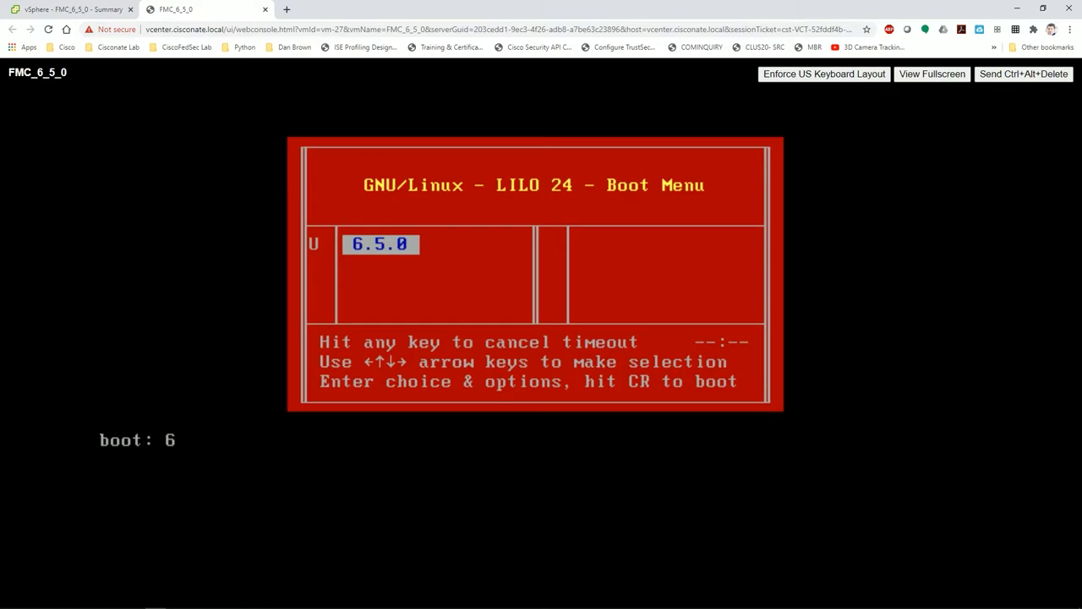
- Boot the '6.5.0 single' LILO entry to reach a root bash shell
{"action": "type", "text": ".5."}
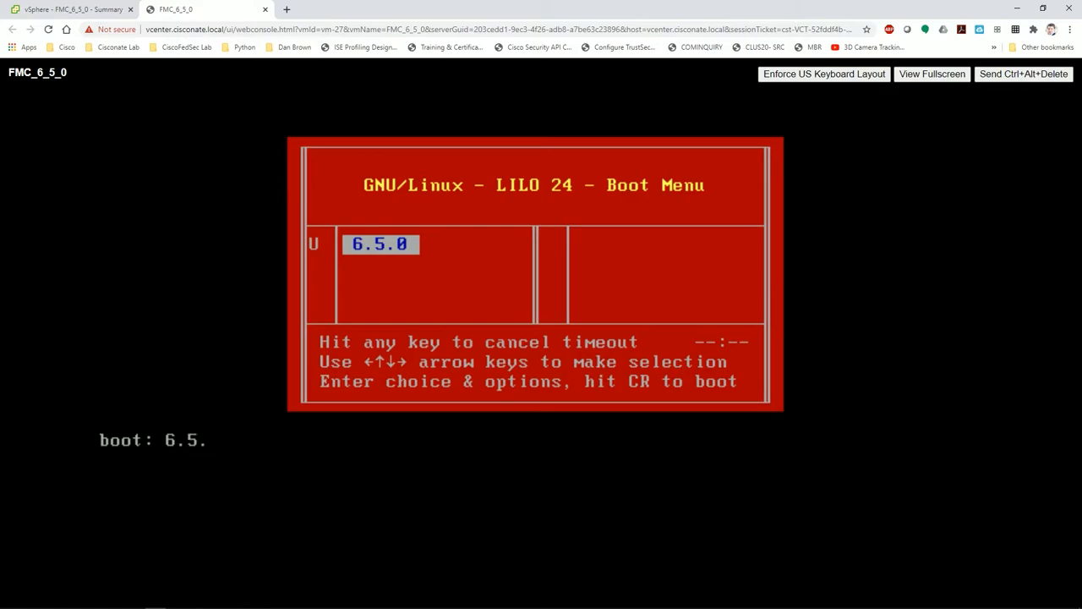
{"action": "type", "text": "0"}
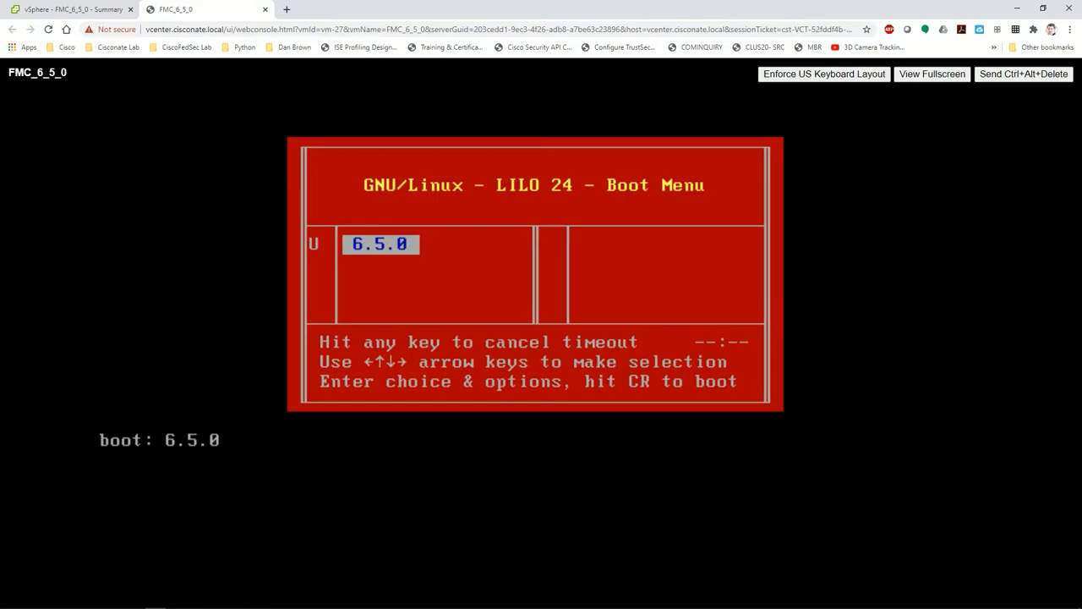
{"action": "type", "text": "single"}
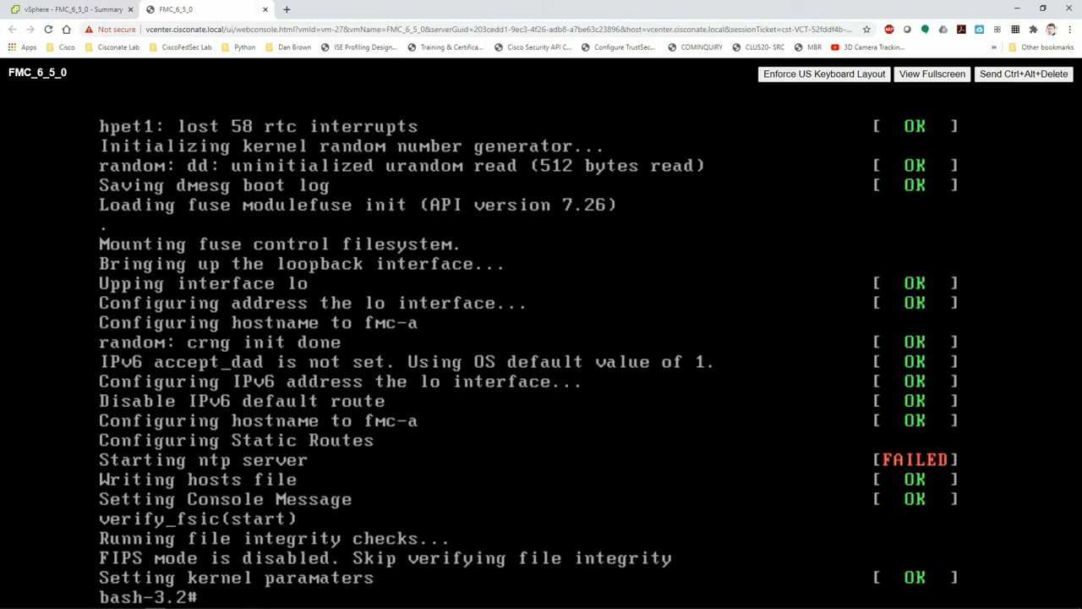
- Reset the admin password with 'passwd admin', then issue 'reload' to restart the appliance
{"action": "type", "text": "passwd a"}
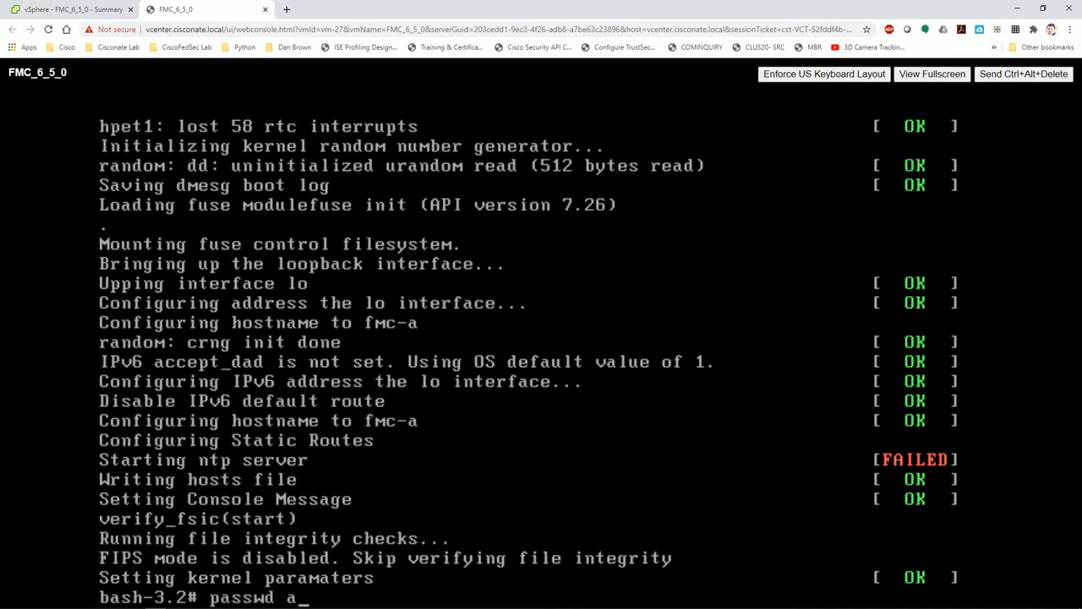
{"action": "type", "text": "dmin"}
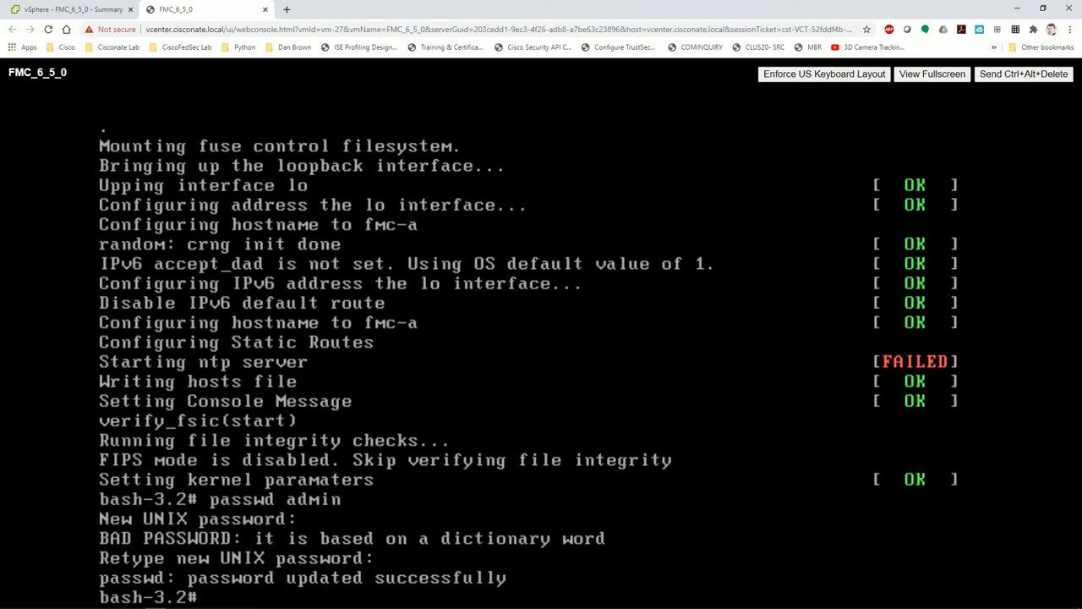
{"action": "type", "text": "reload"}
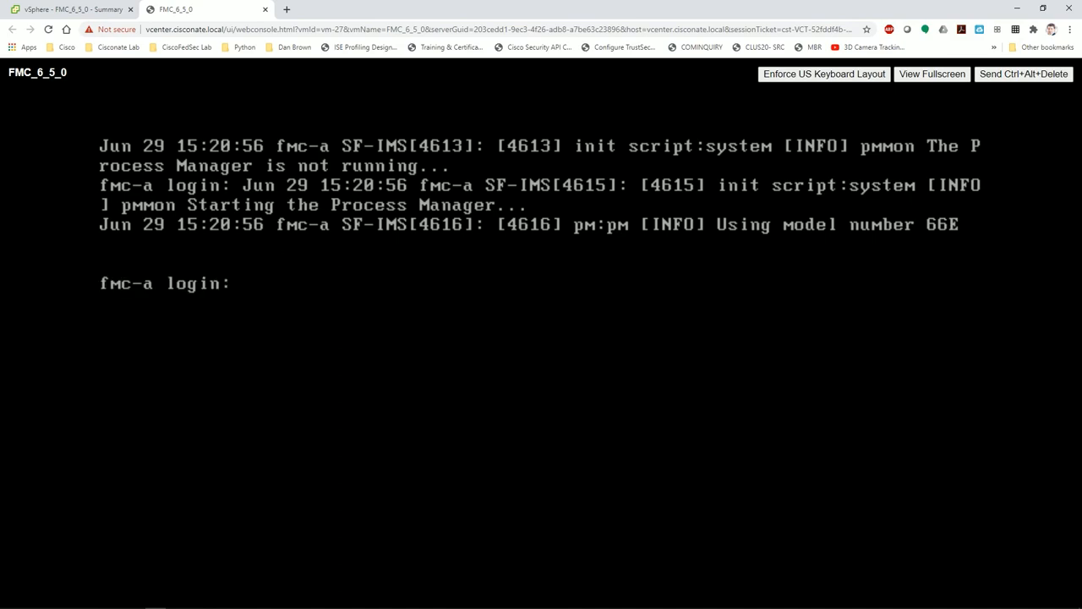
- Begin entering the admin user name at the fmc-a login prompt
{"action": "type", "text": "ad"}
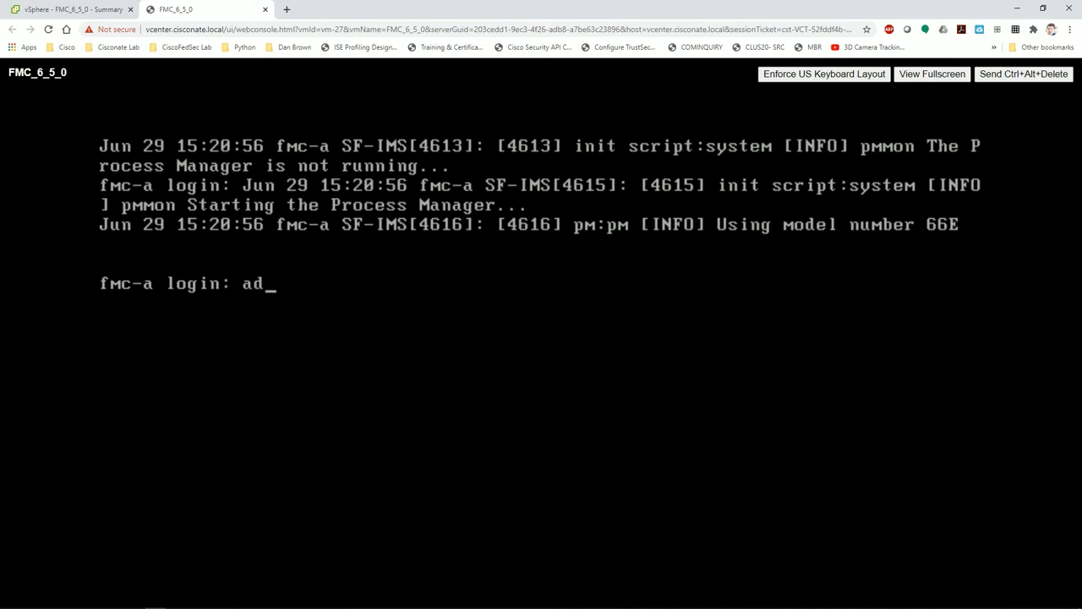